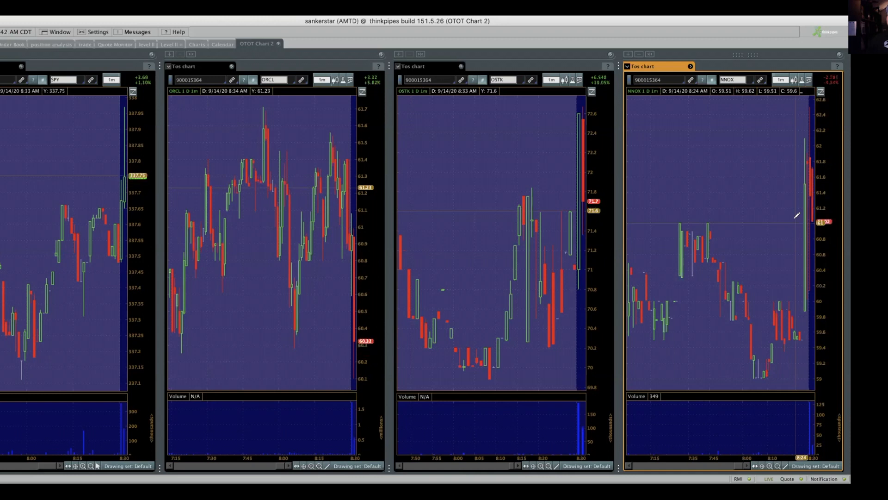
# Step: Draw two horizontal price-level lines on NNOX near 62 and 61
pyautogui.moveTo(756, 223); pyautogui.dragTo(796, 223)
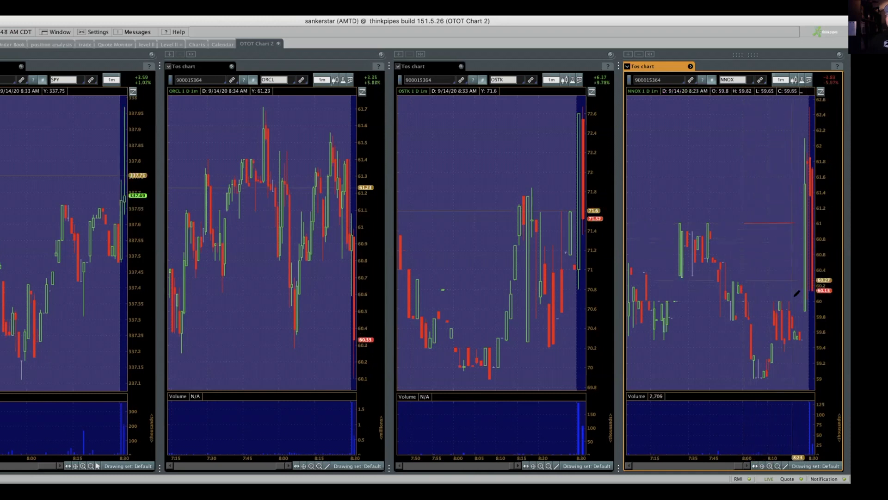
pyautogui.moveTo(727, 200); pyautogui.dragTo(729, 242)
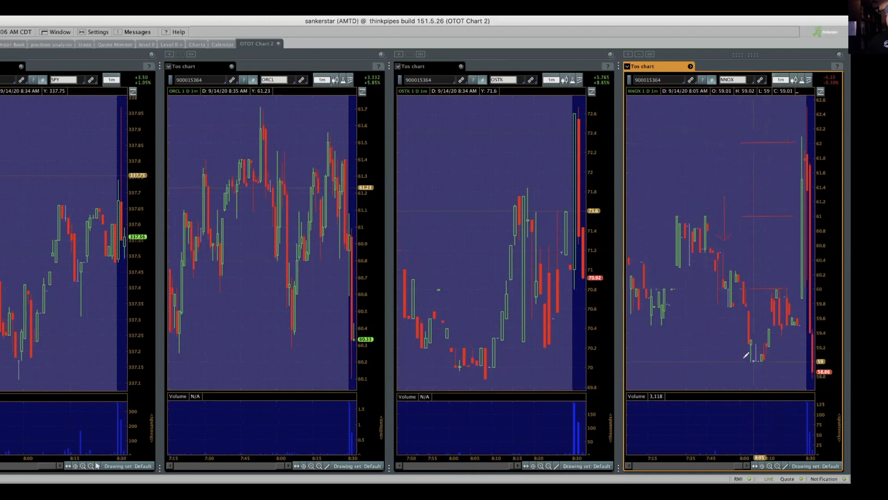
# Step: Draw a lower stop price line on NNOX near 58, below the recent candles
pyautogui.moveTo(742, 360); pyautogui.dragTo(793, 356)
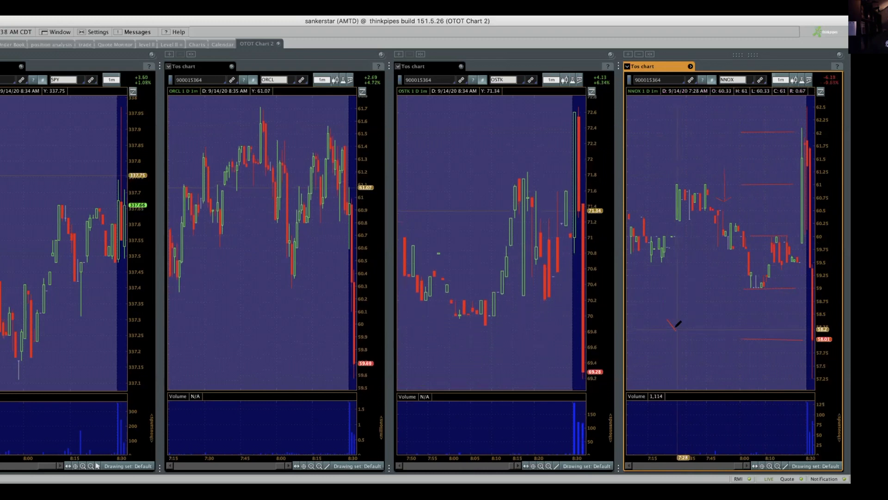
pyautogui.moveTo(676, 328); pyautogui.dragTo(707, 280)
pyautogui.write('NVDA')
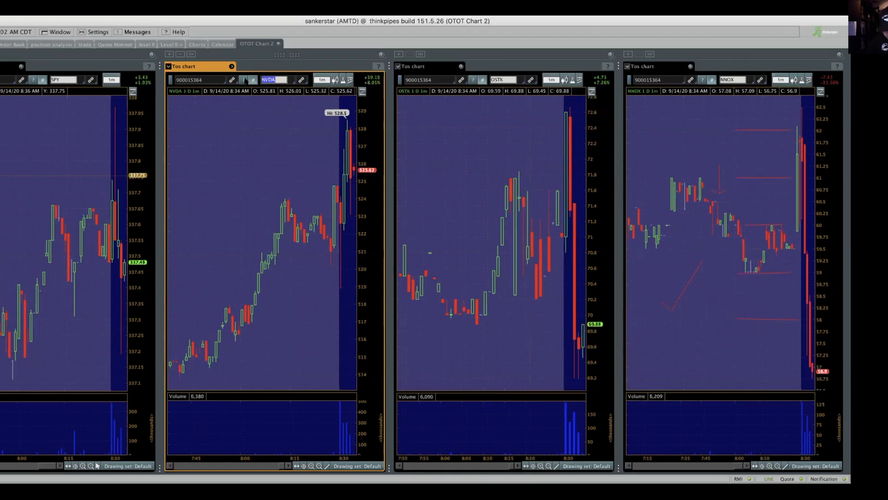
# Step: Enter PFE in the second chart's symbol box and select Pfizer Inc Com
pyautogui.write('PFE')
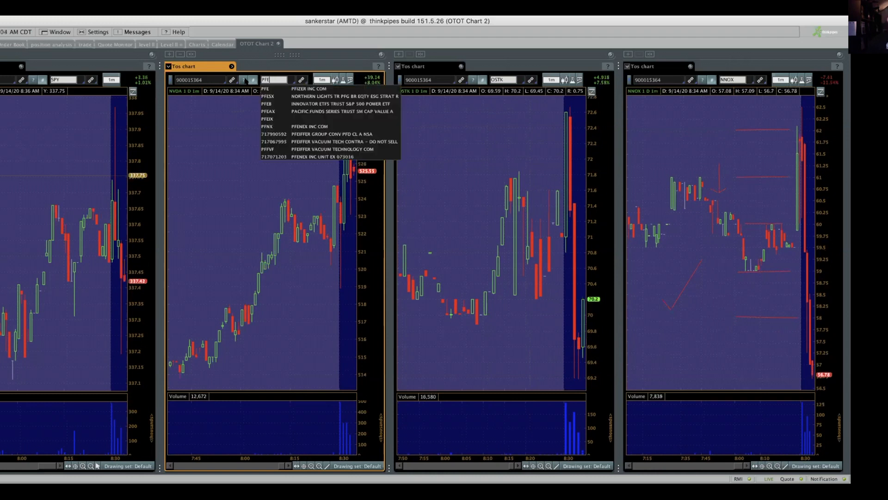
pyautogui.click(266, 89)
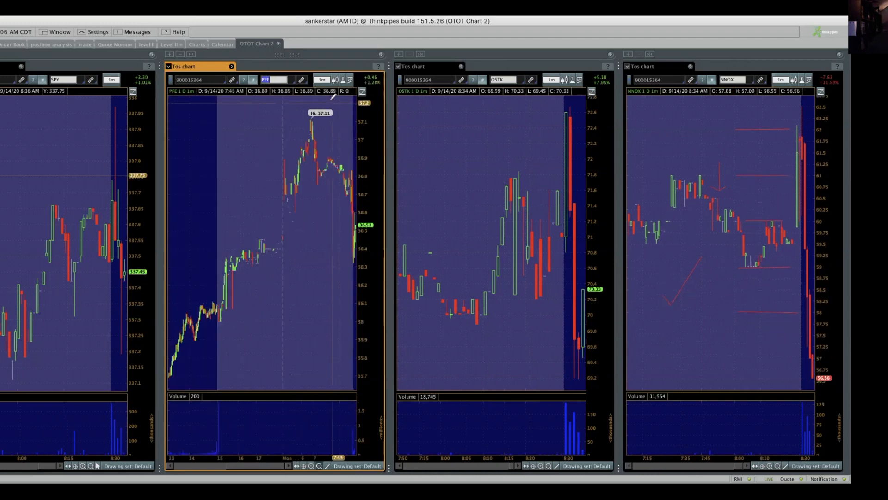